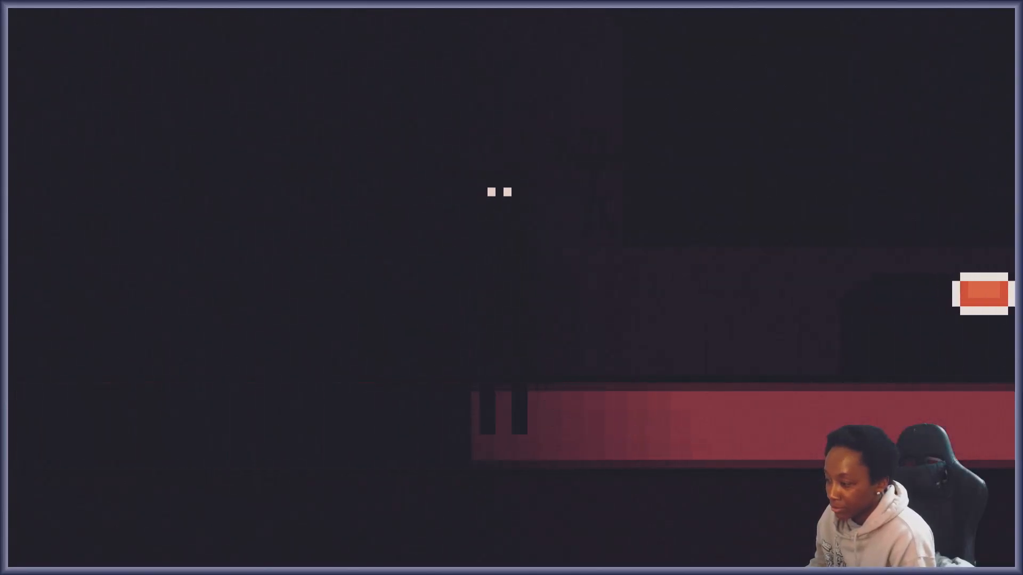
{"action": "scroll", "scroll_direction": "left", "scroll_amount": 3}
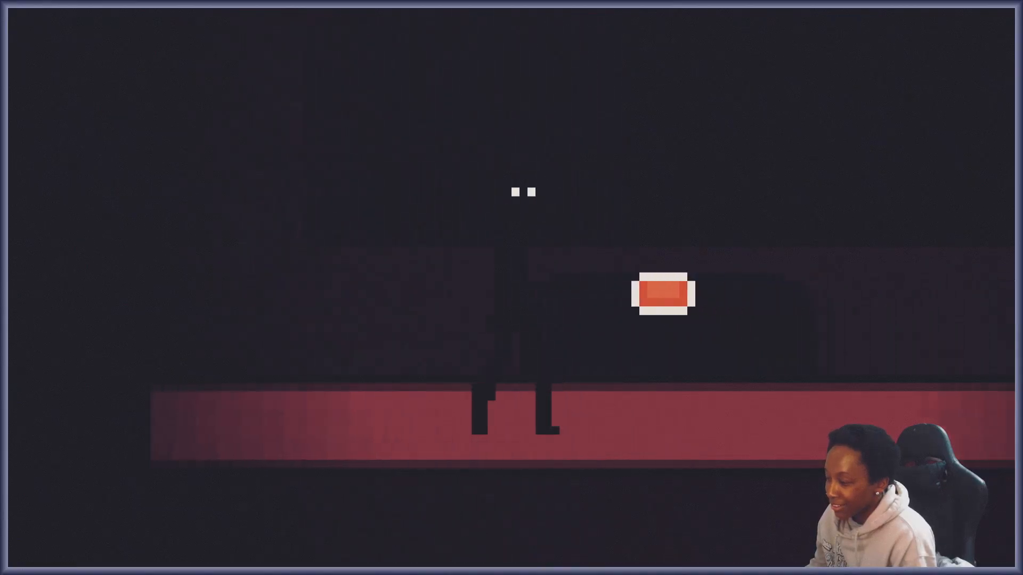